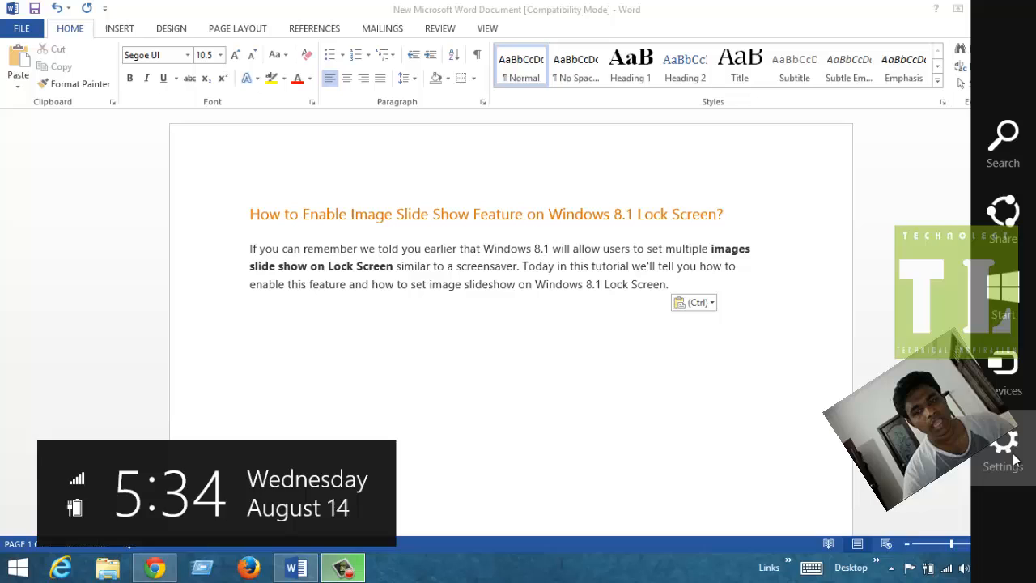
Open PC settings through the Settings charm's Change PC settings link
left_click(1002, 445)
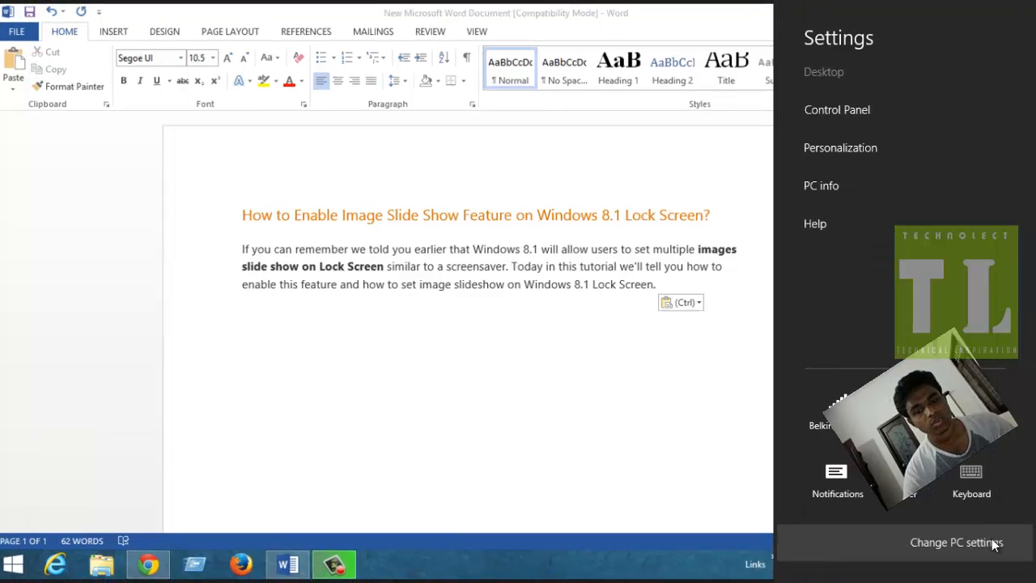
left_click(957, 543)
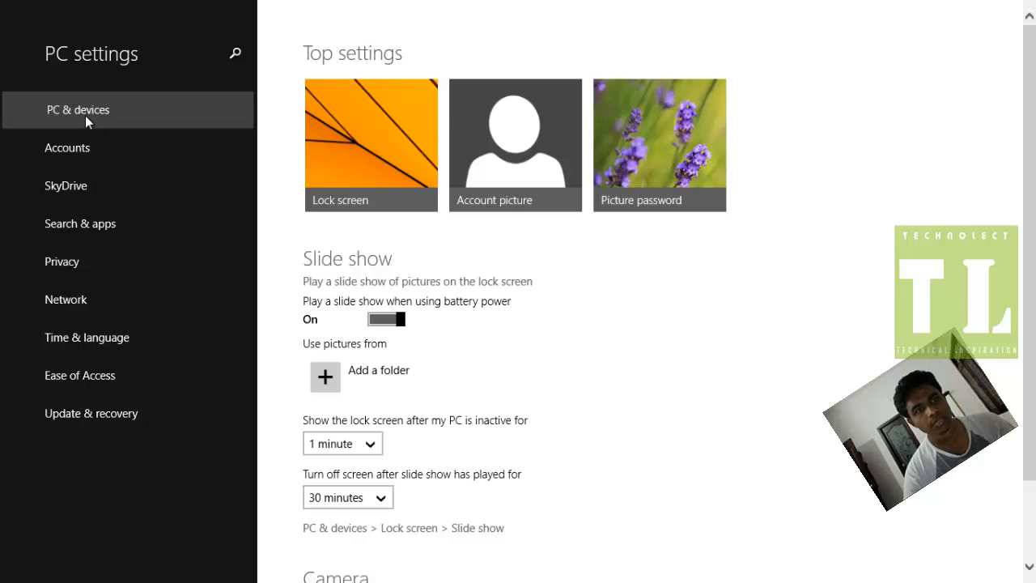
Go to PC & devices > Lock screen and scroll down to the Slide show section
left_click(370, 144)
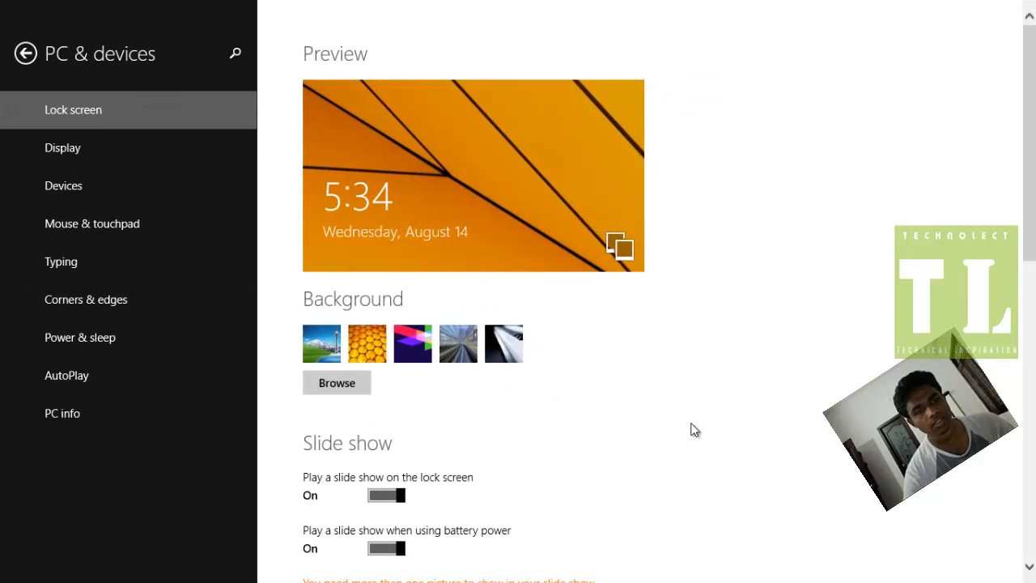
scroll("down", 3)
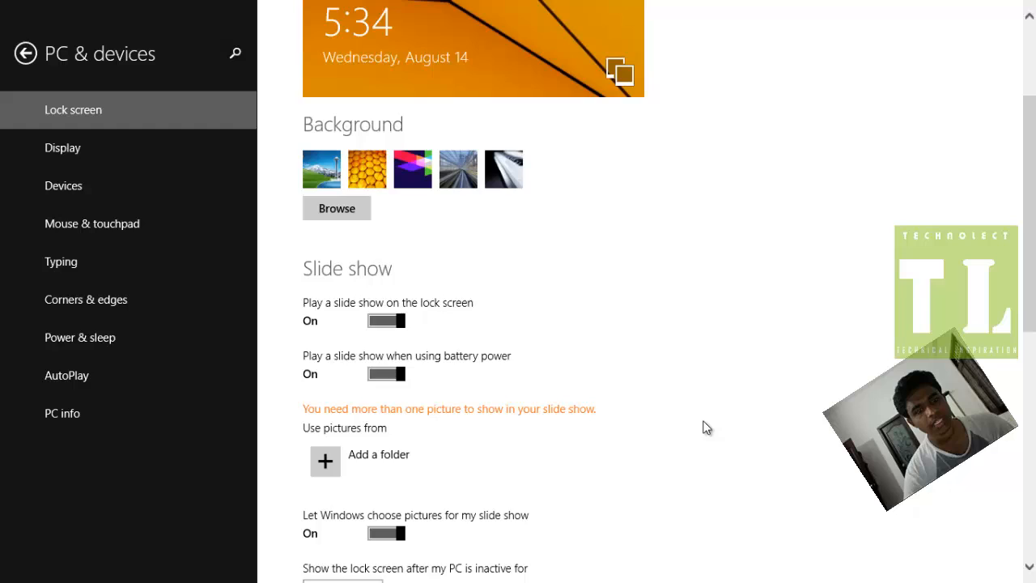
scroll("down", 3)
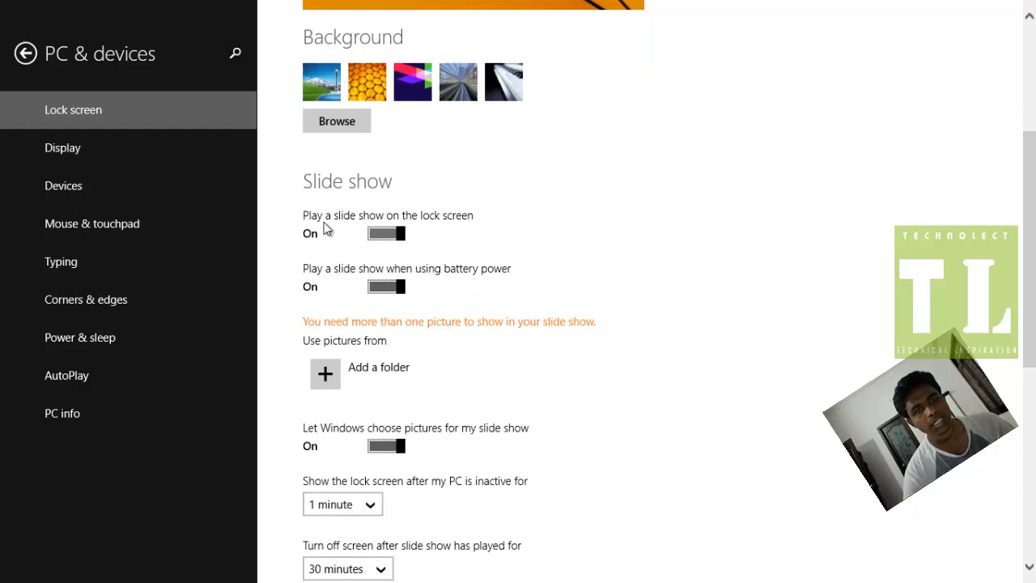
mouse_move(446, 247)
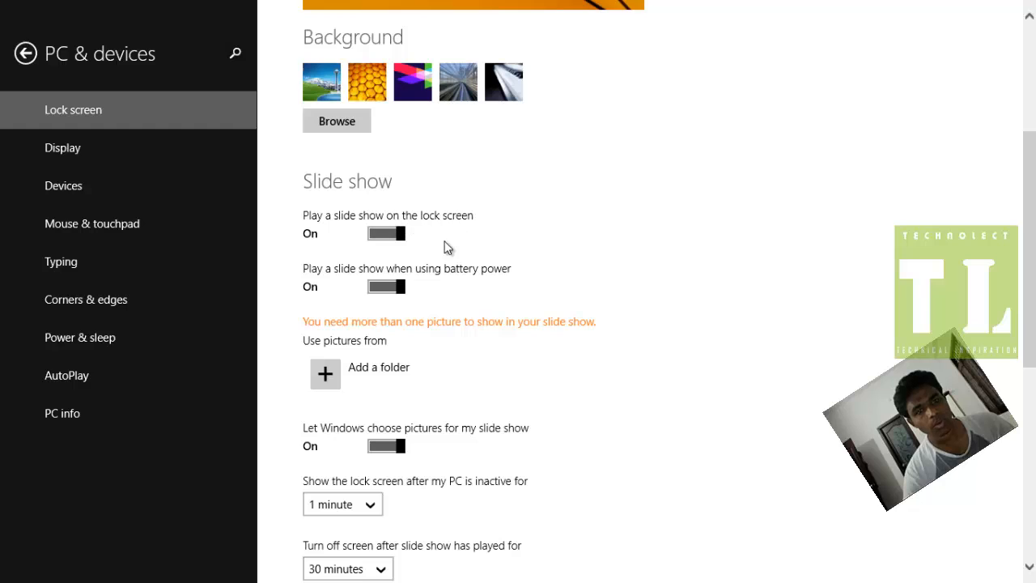
mouse_move(471, 284)
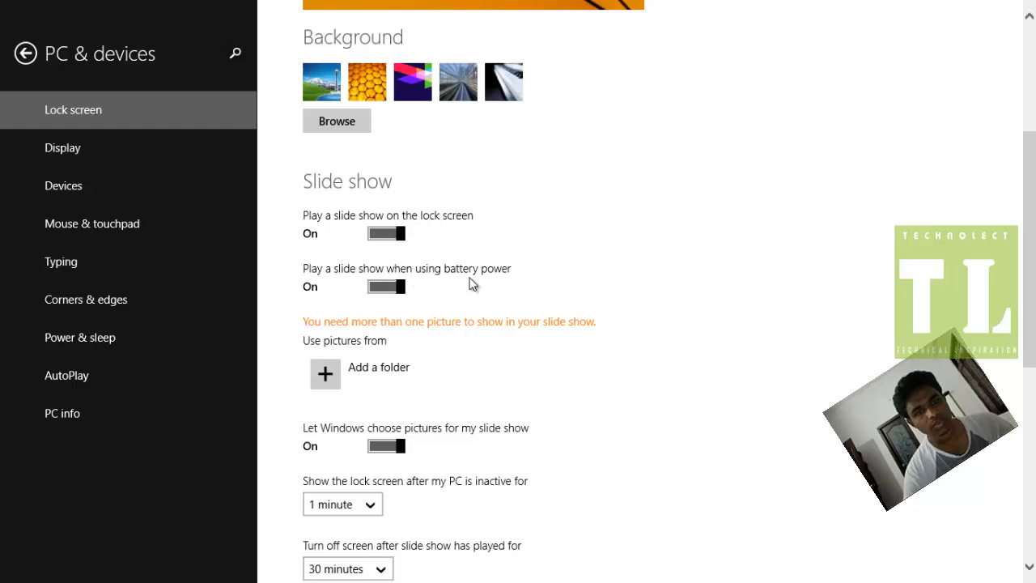
scroll("down", 3)
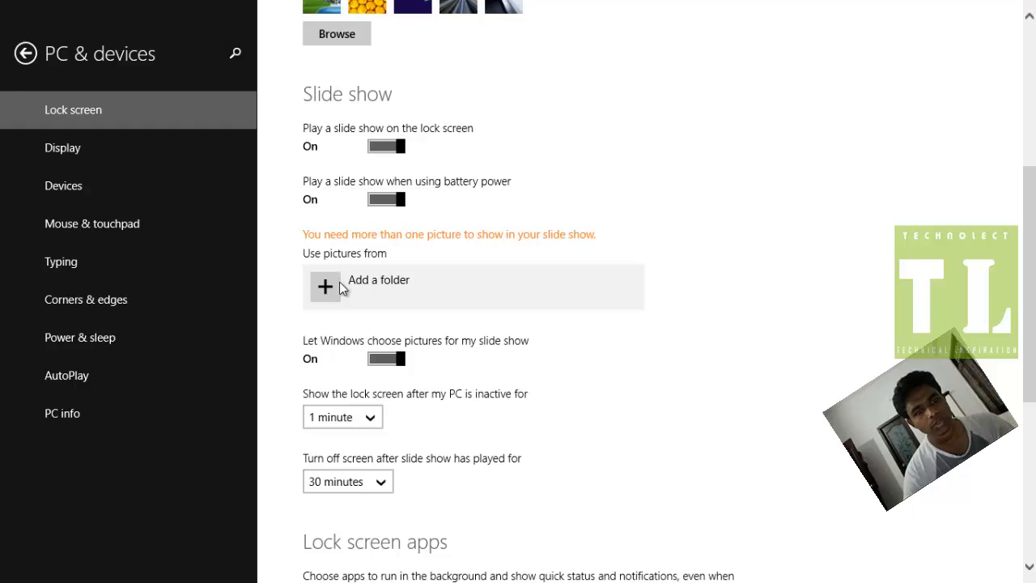
Add the Desktop 'wall' folder as the lock screen slide show's picture source
left_click(324, 287)
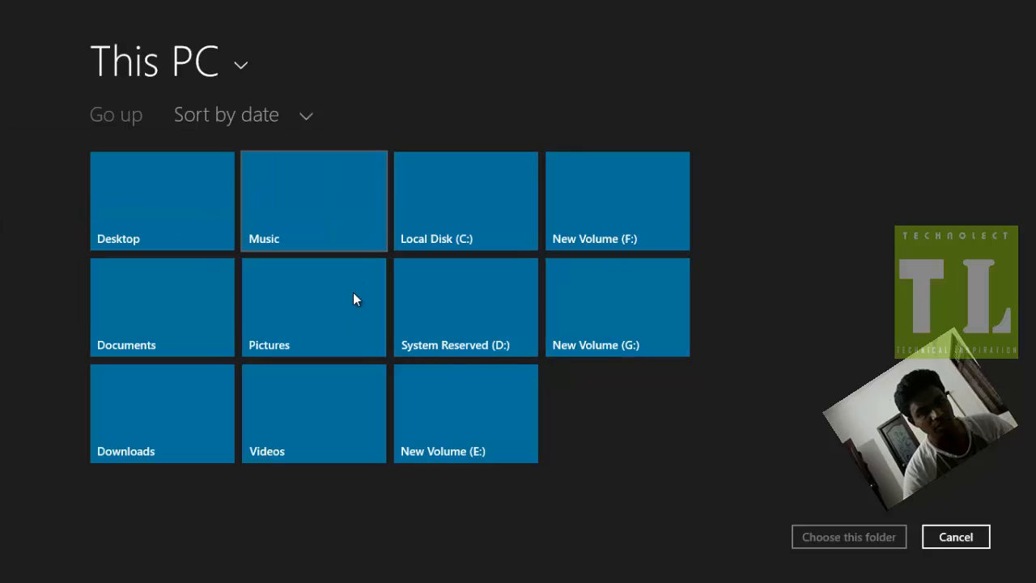
mouse_move(457, 443)
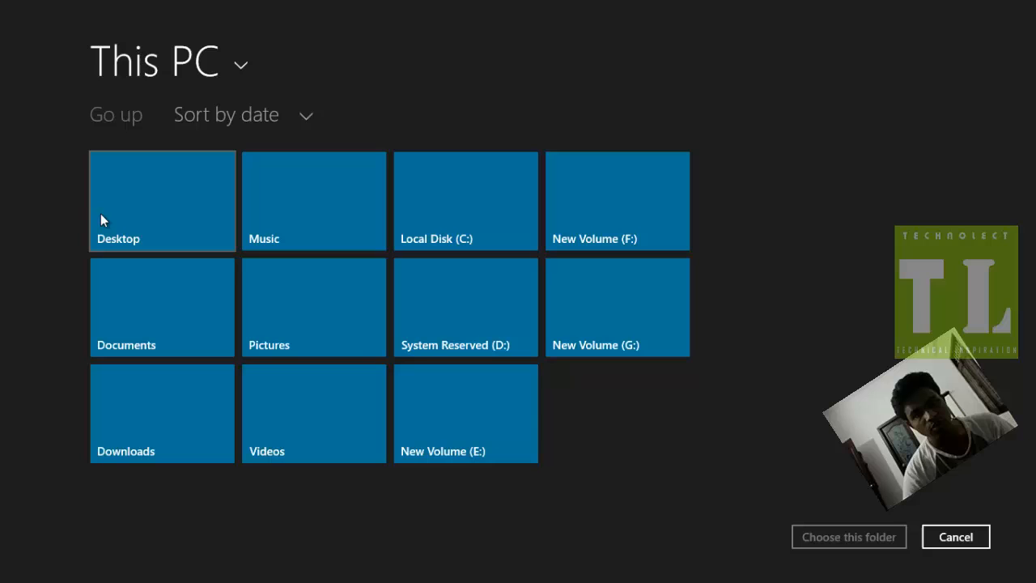
mouse_move(118, 219)
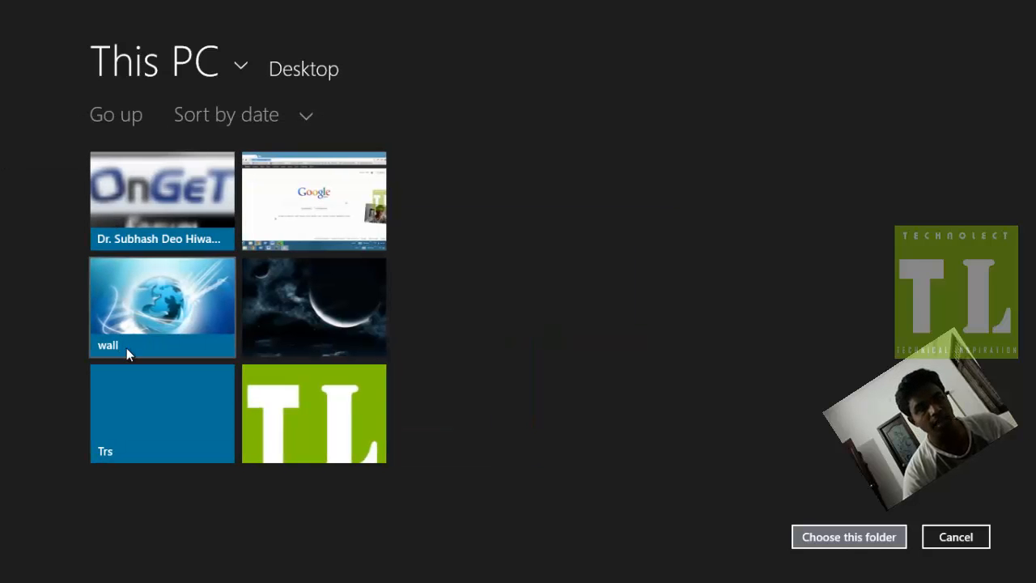
double_click(162, 308)
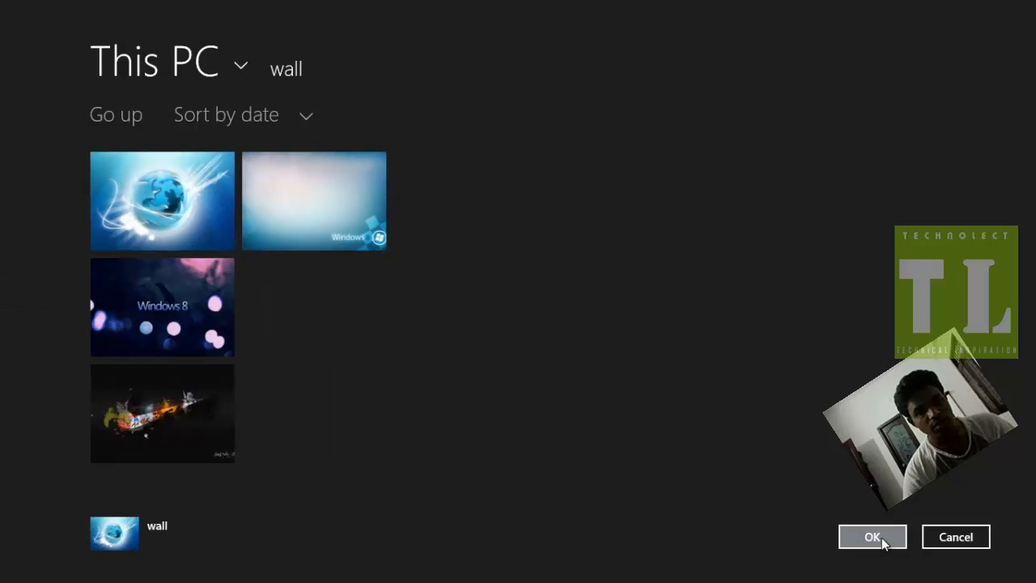
left_click(872, 536)
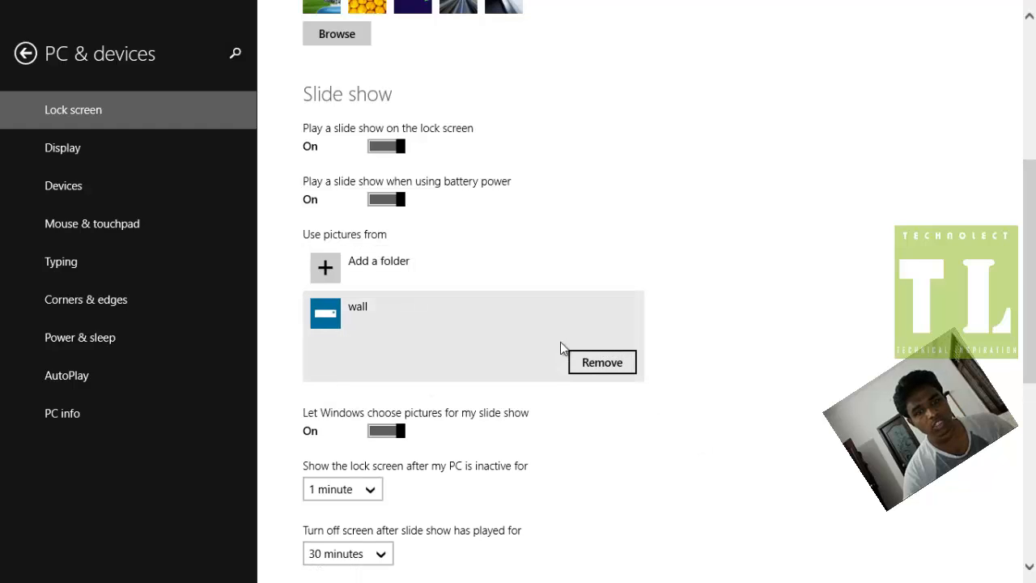
scroll("down", 3)
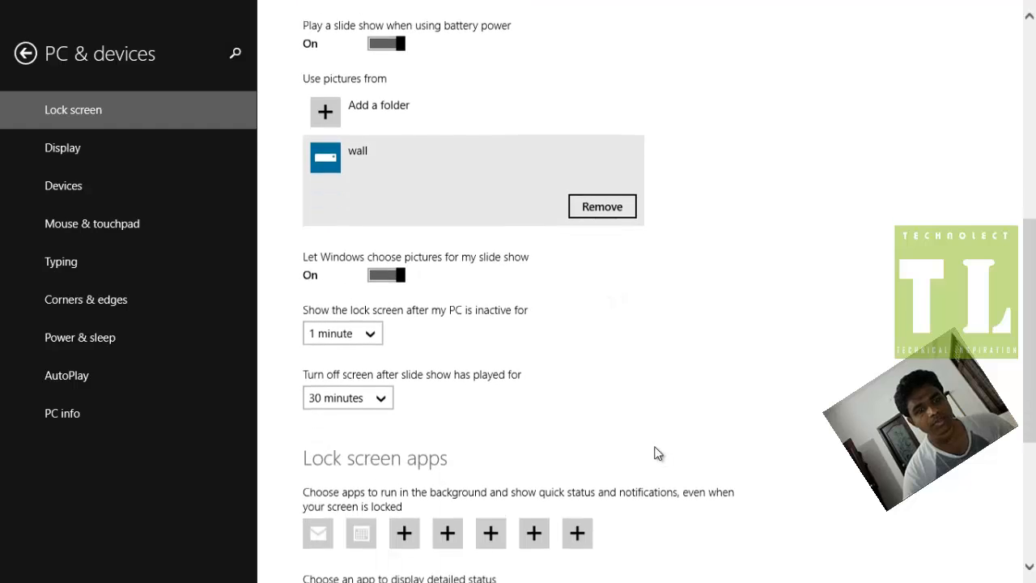
scroll("down", 3)
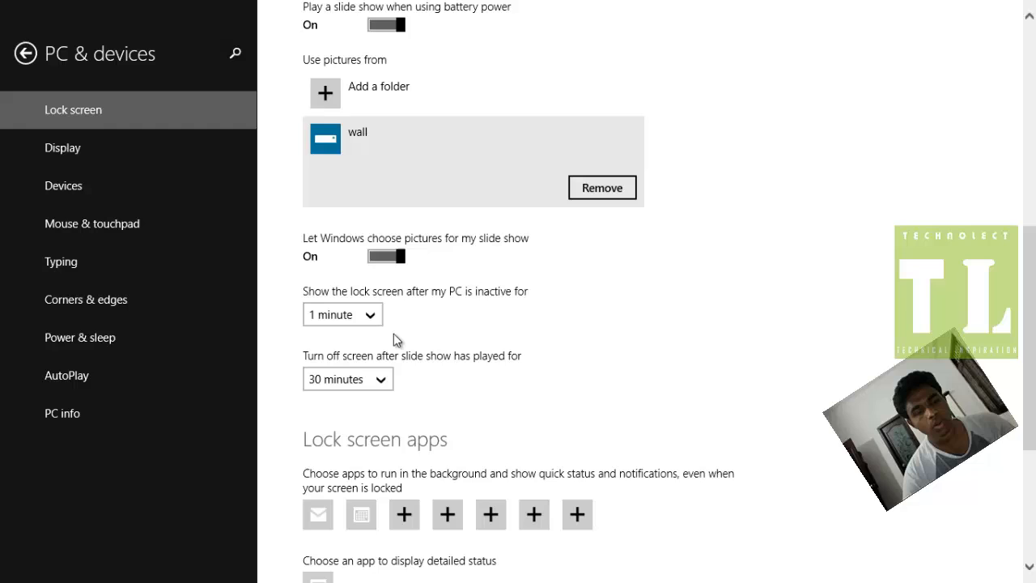
mouse_move(565, 348)
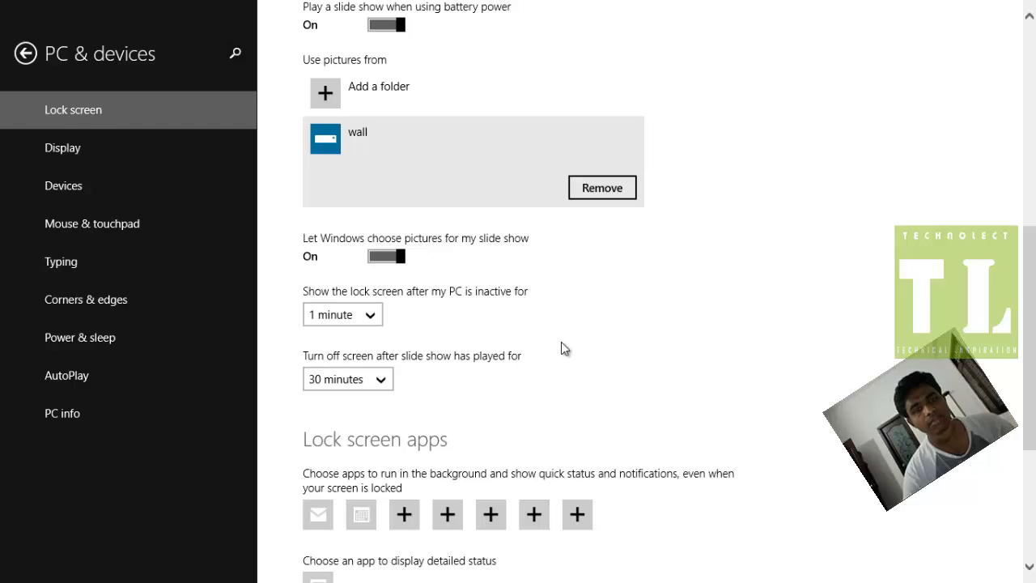
scroll("down", 3)
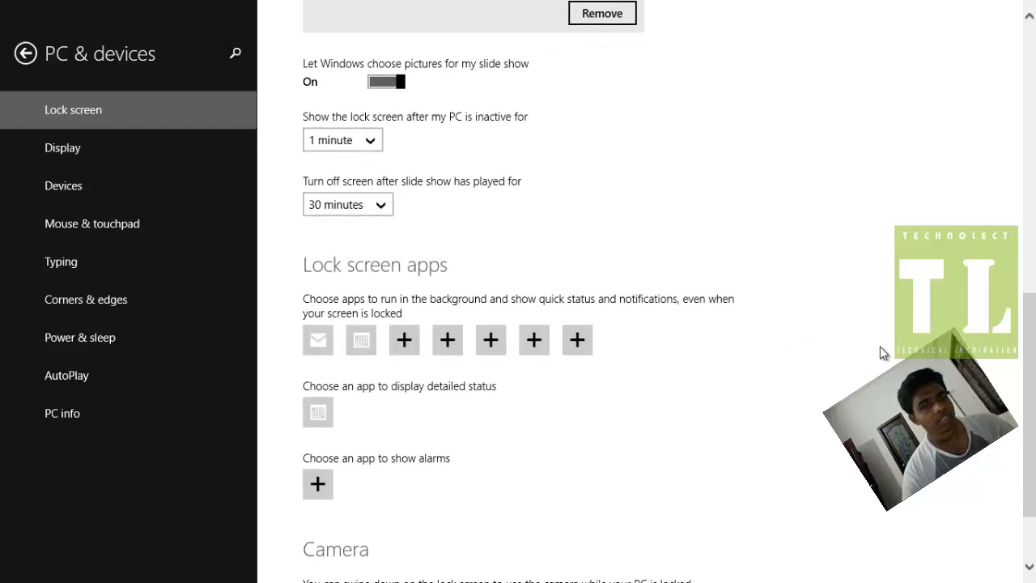
scroll("down", 3)
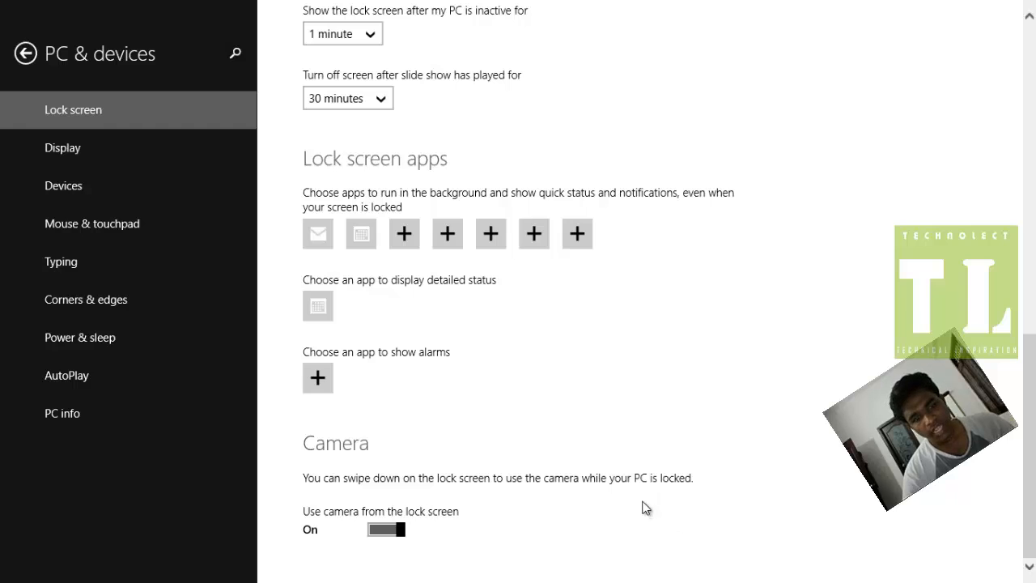